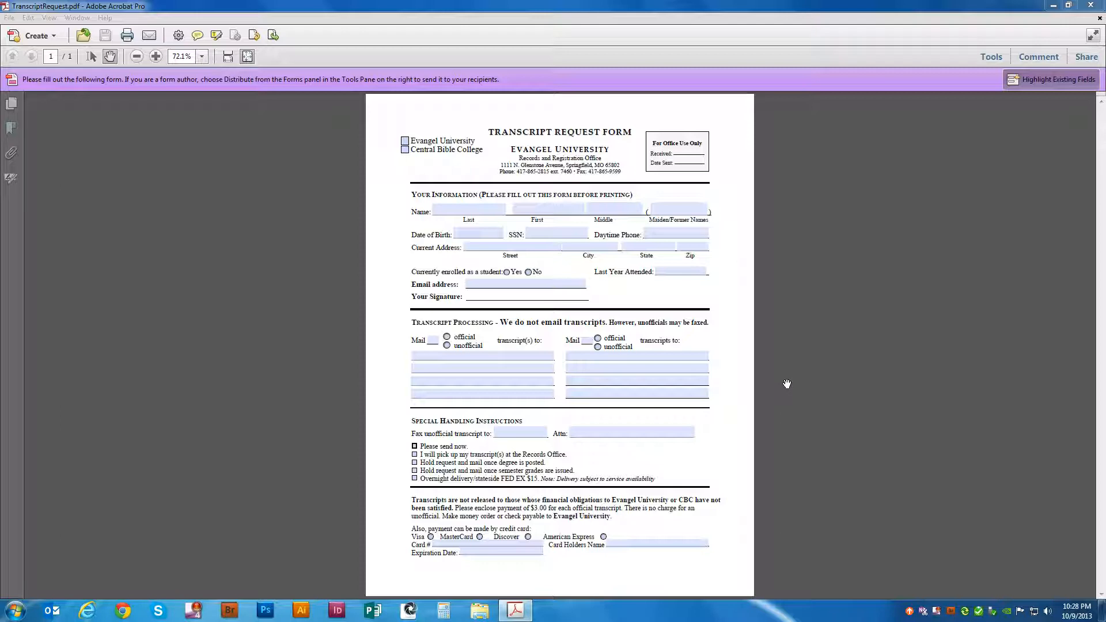
{"action": "mouse_move", "coordinate": [772, 381]}
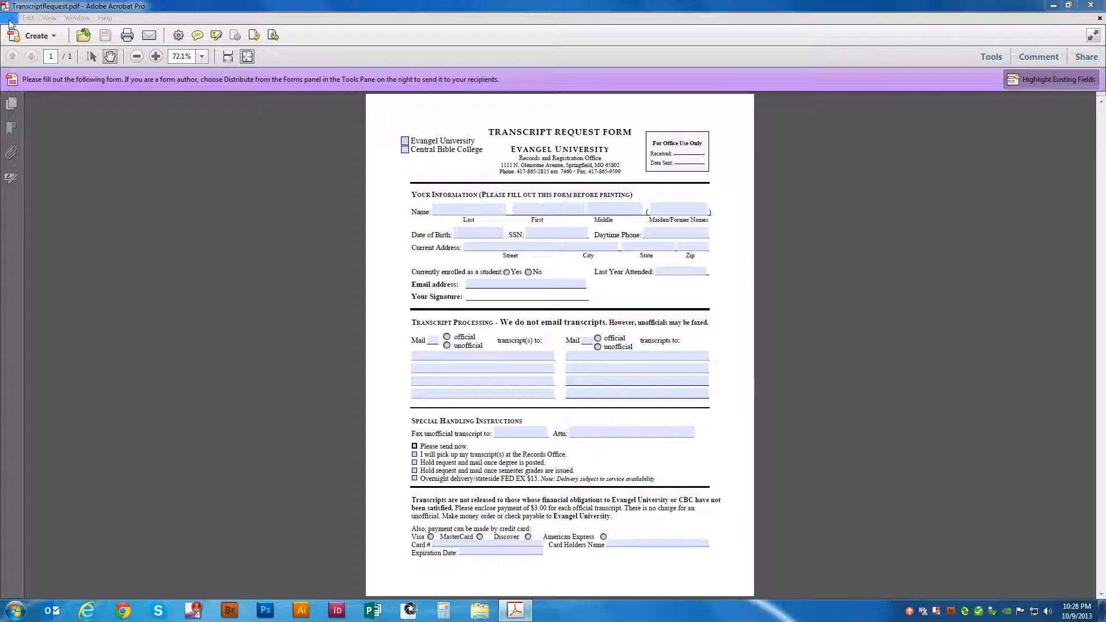
- Export the form via Save As to the Desktop as the Word document TranscriptRequest.docx
{"action": "left_click", "coordinate": [10, 17]}
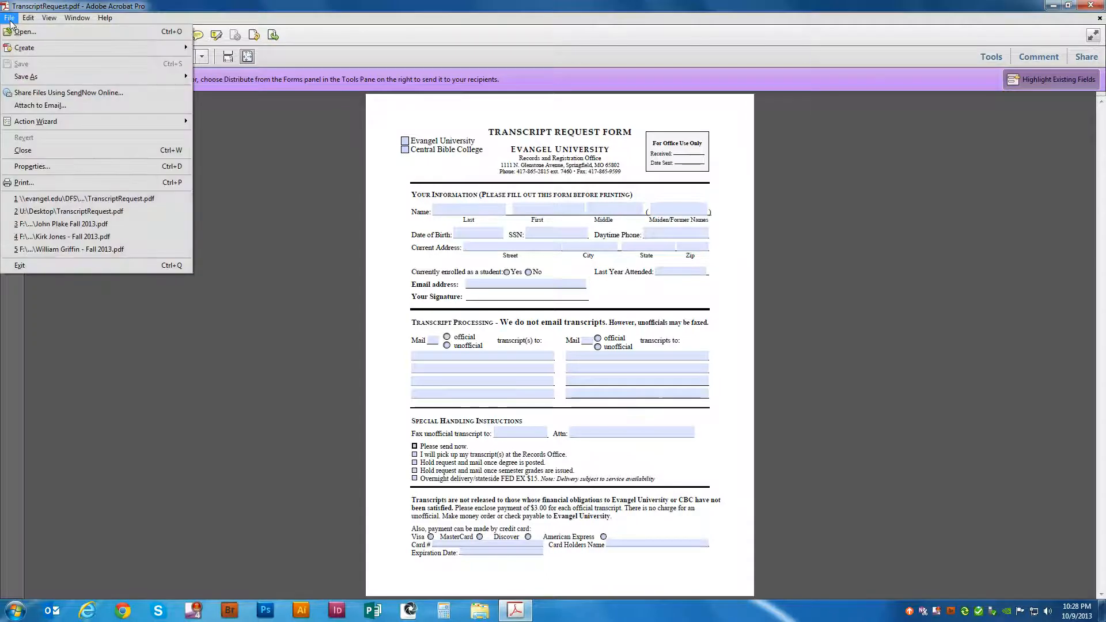
{"action": "left_click", "coordinate": [27, 76]}
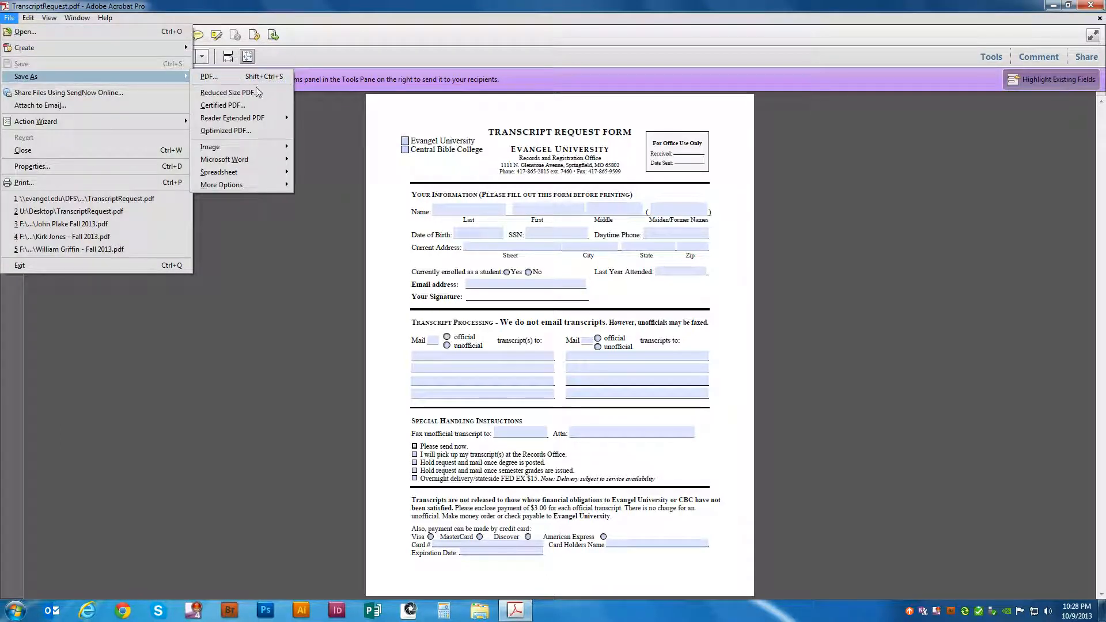
{"action": "mouse_move", "coordinate": [224, 159]}
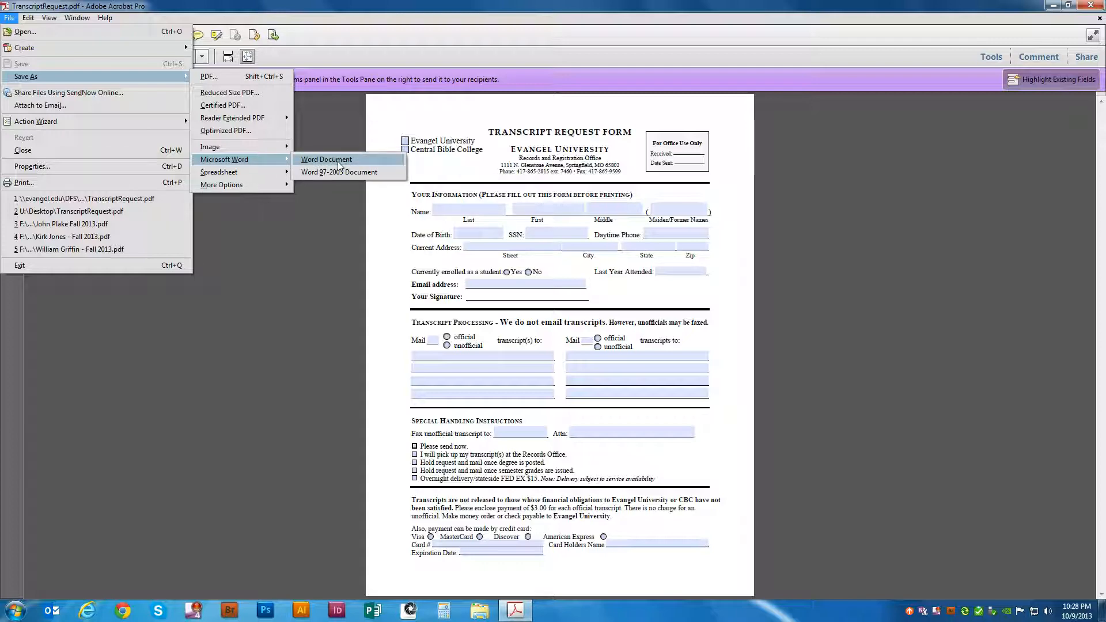
{"action": "left_click", "coordinate": [326, 159]}
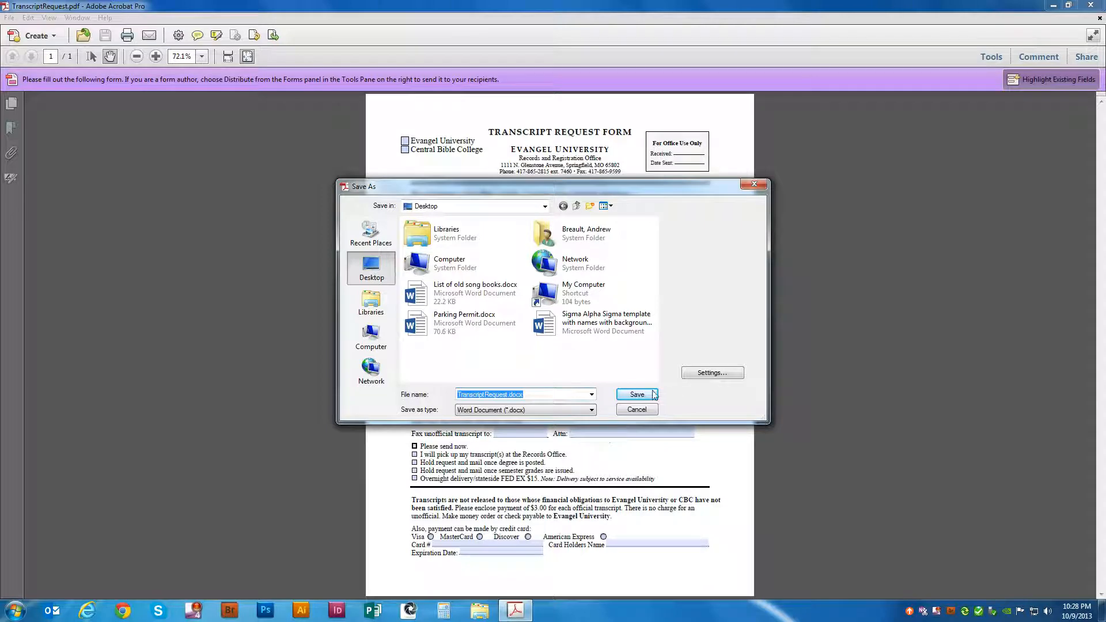
{"action": "left_click", "coordinate": [633, 394]}
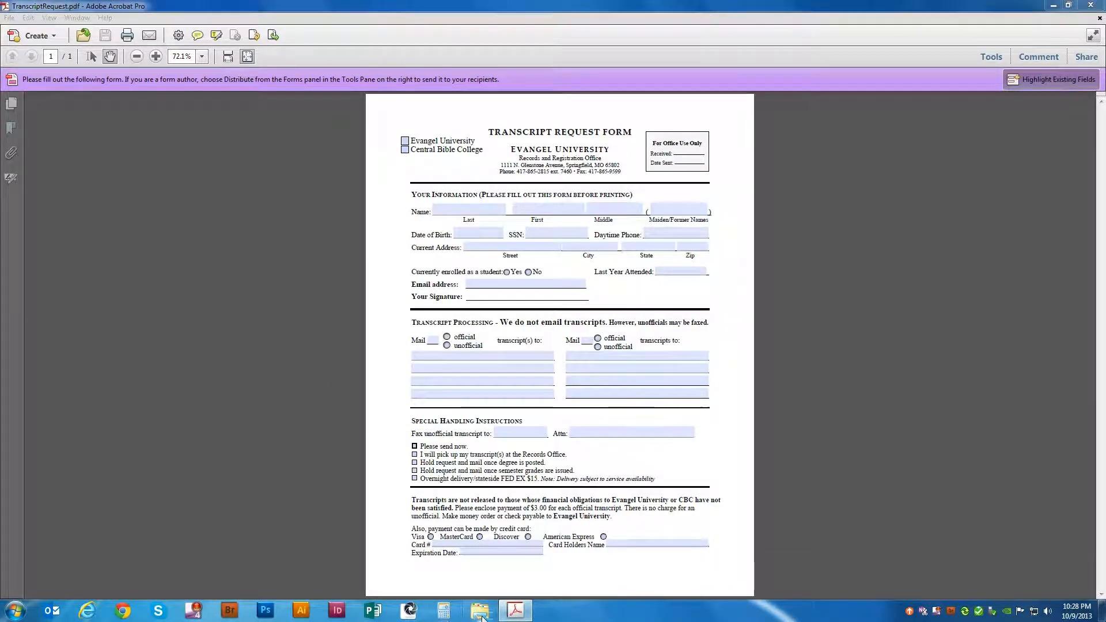
- Locate and launch the exported TranscriptRequest.docx from a file browser window
{"action": "left_click", "coordinate": [479, 611]}
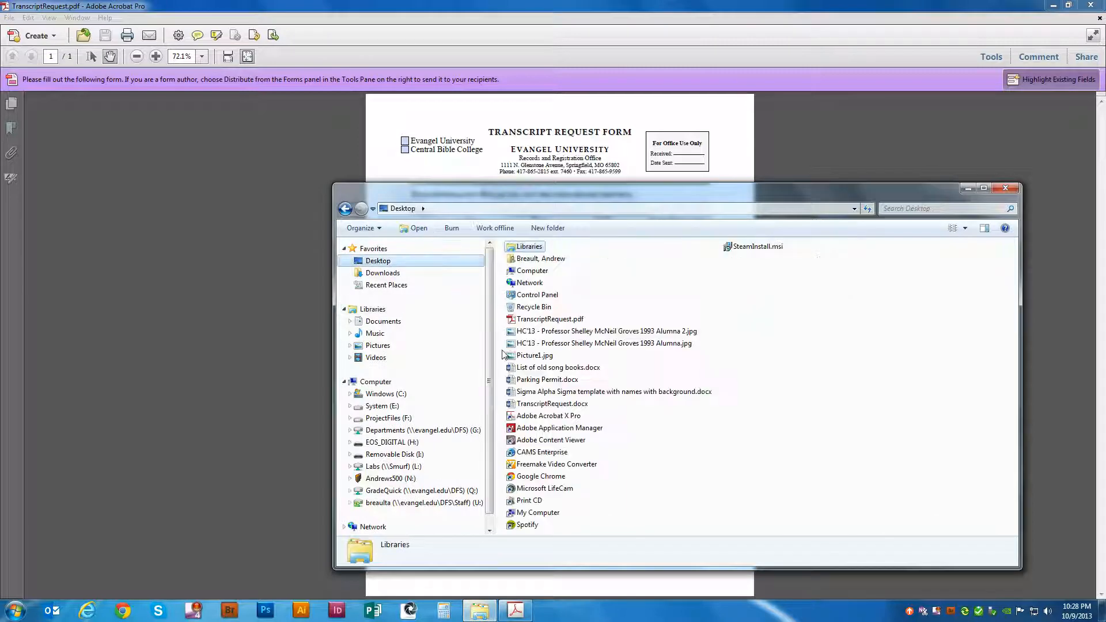
{"action": "double_click", "coordinate": [553, 403]}
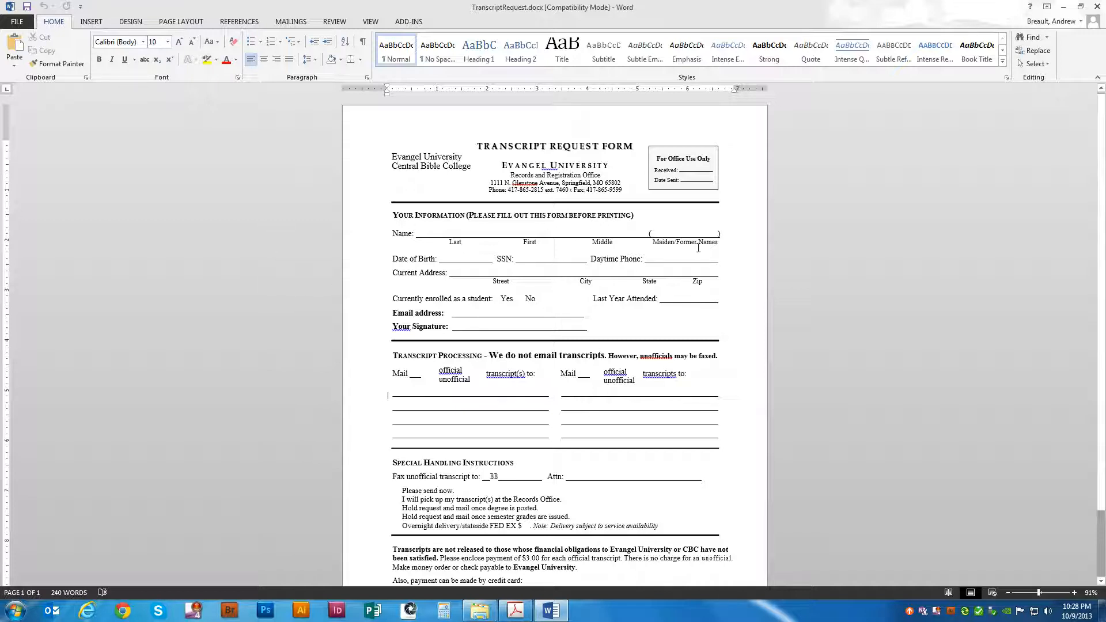
- Scroll down through the converted form in Word to review its editable sections
{"action": "scroll", "scroll_direction": "down", "scroll_amount": 3}
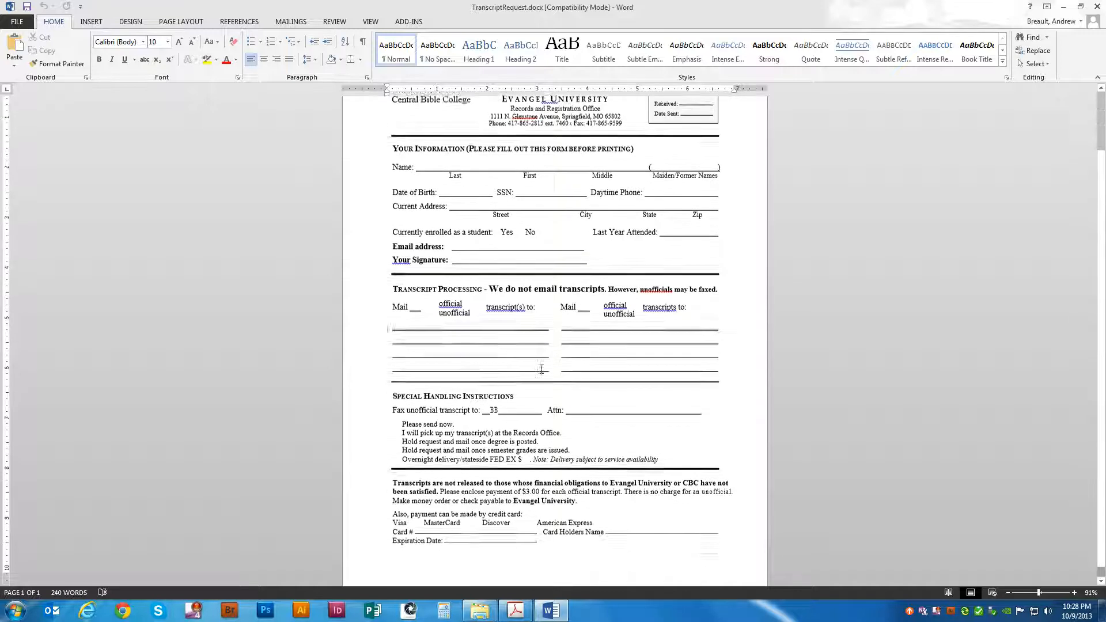
{"action": "scroll", "scroll_direction": "down", "scroll_amount": 3}
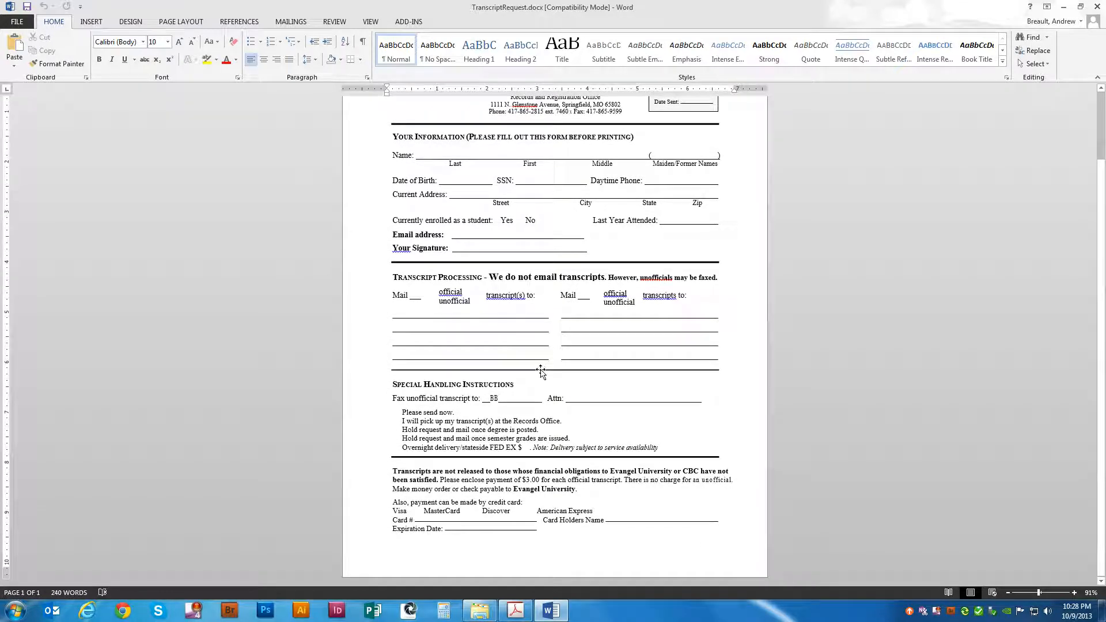